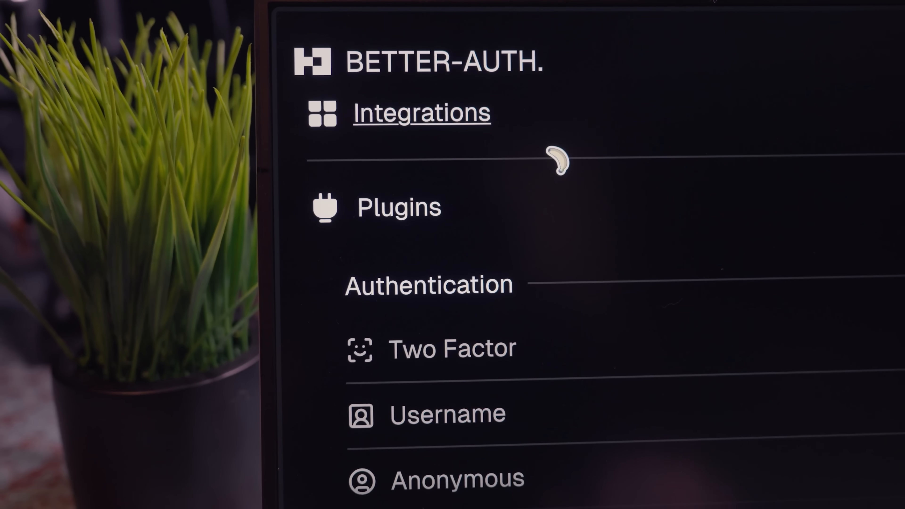
# - Run the Pwned Passwords check on the entered password to see if it appears in breaches
pyautogui.scroll(-3)
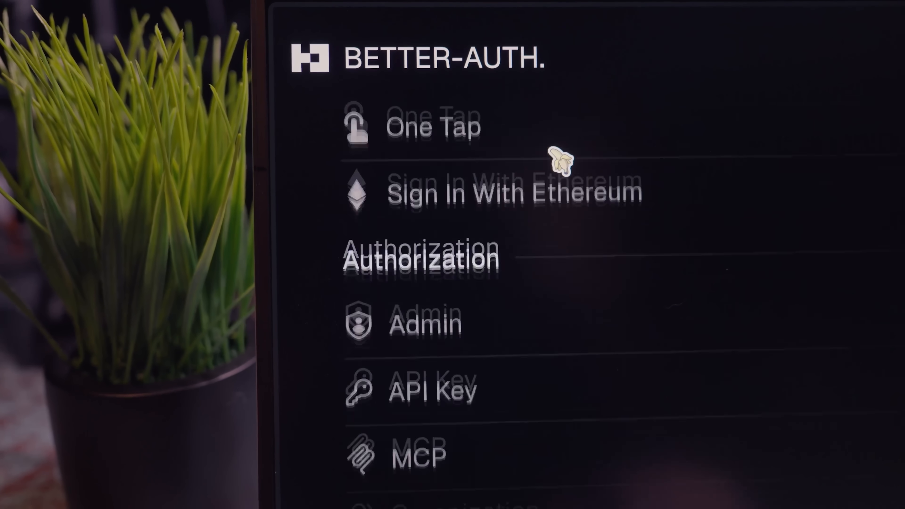
pyautogui.scroll(-3)
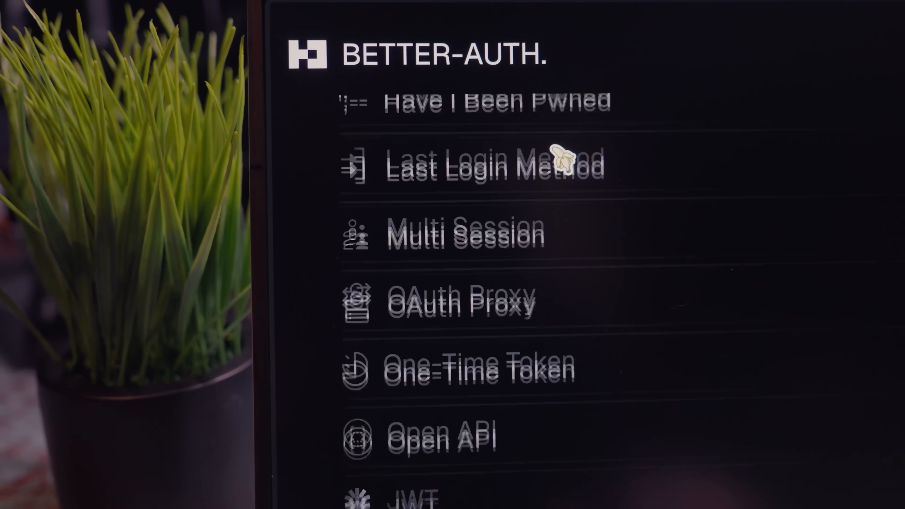
pyautogui.scroll(-3)
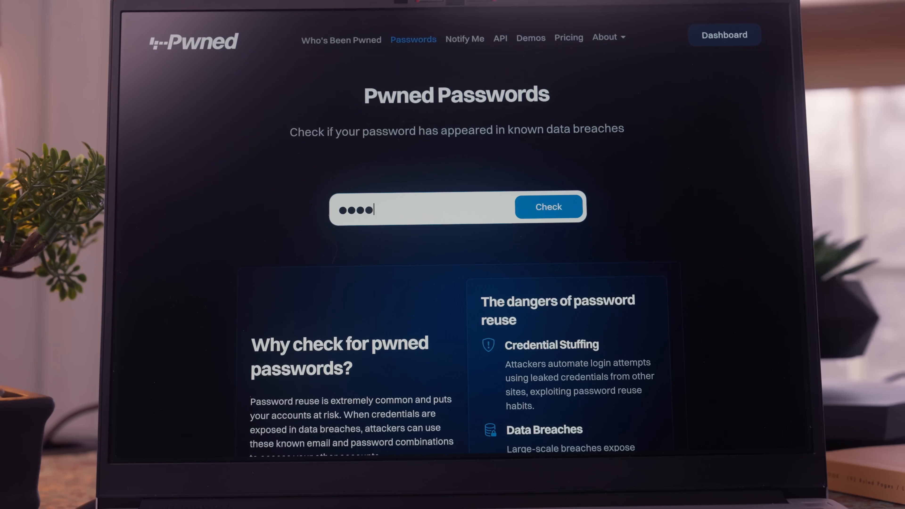
pyautogui.click(547, 207)
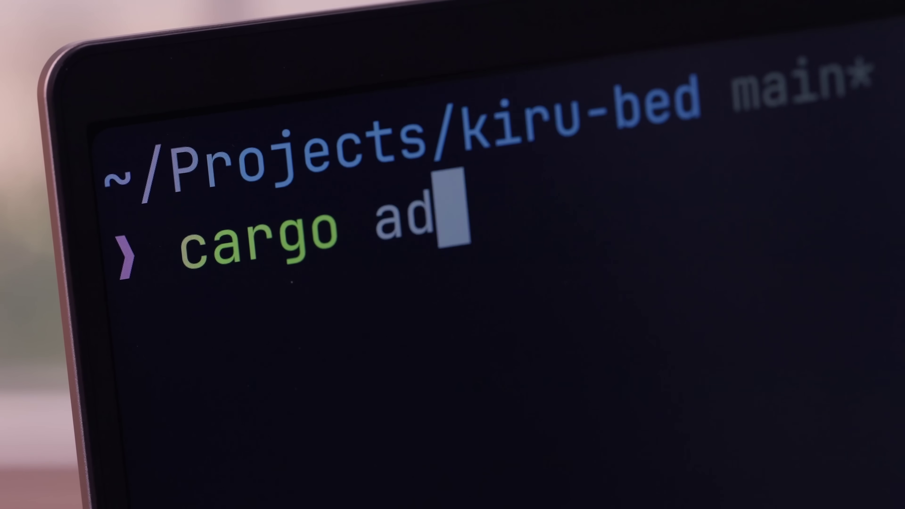
# - Run the typed cargo add command in the kiru-bed project terminal
pyautogui.press('Return')
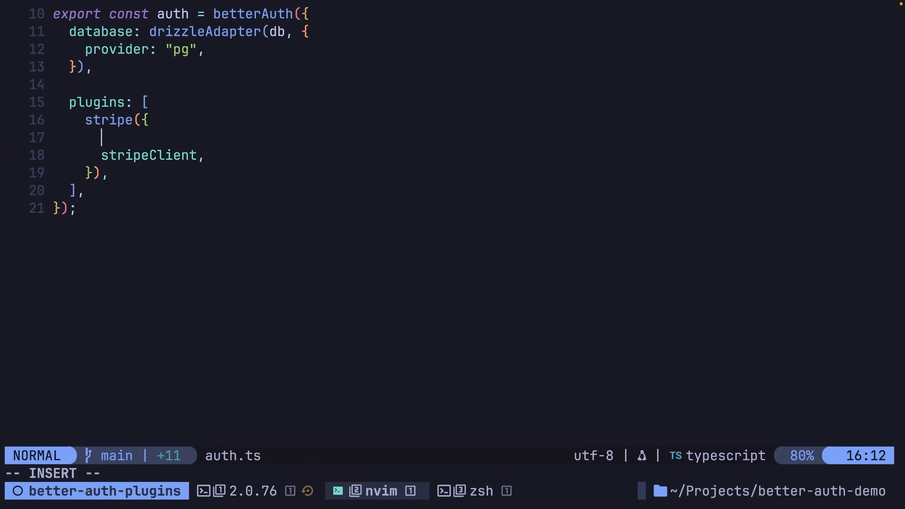
# - Add createCustomerOnSignUp: true and stripeWebhookSecret: process.env.STRIPE_WEBHOOK_SECRET to the stripe plugin
pyautogui.write('createCustomerOnSignUp: t')
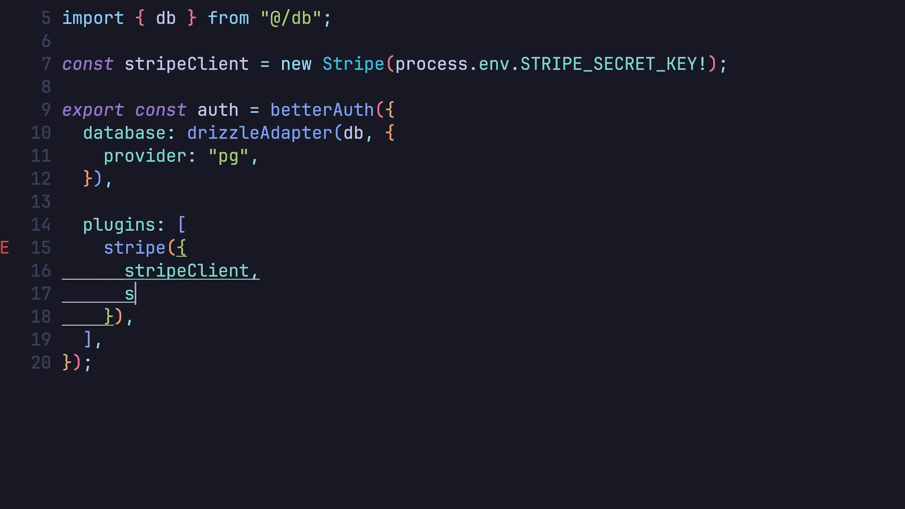
pyautogui.write('tripeWebhookSecret: process.e')
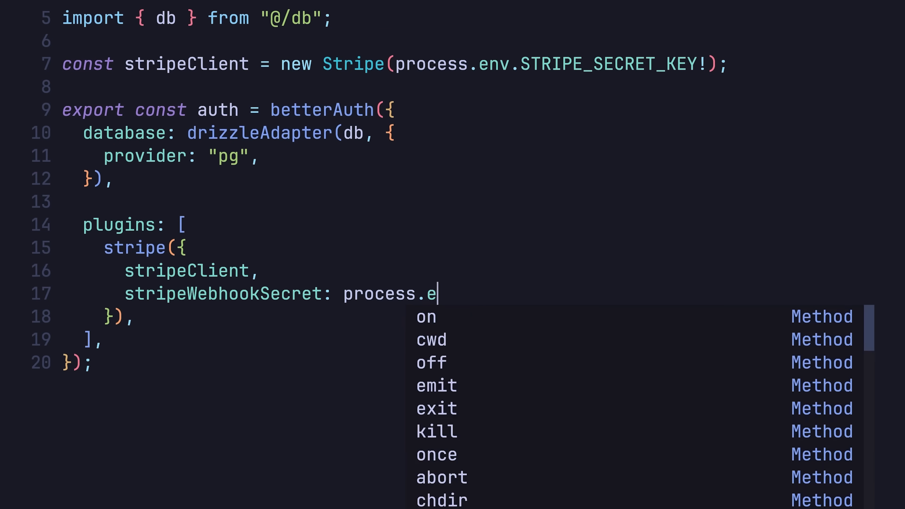
pyautogui.write('nv.STRIPE_WEBHOOK_S')
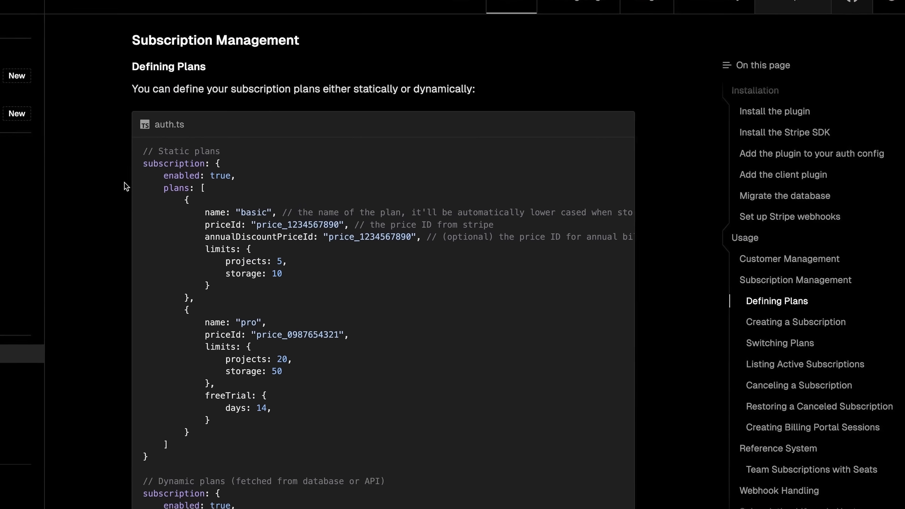
# - Scroll the Stripe docs to the Defining Plans static and dynamic subscription samples
pyautogui.scroll(-3)
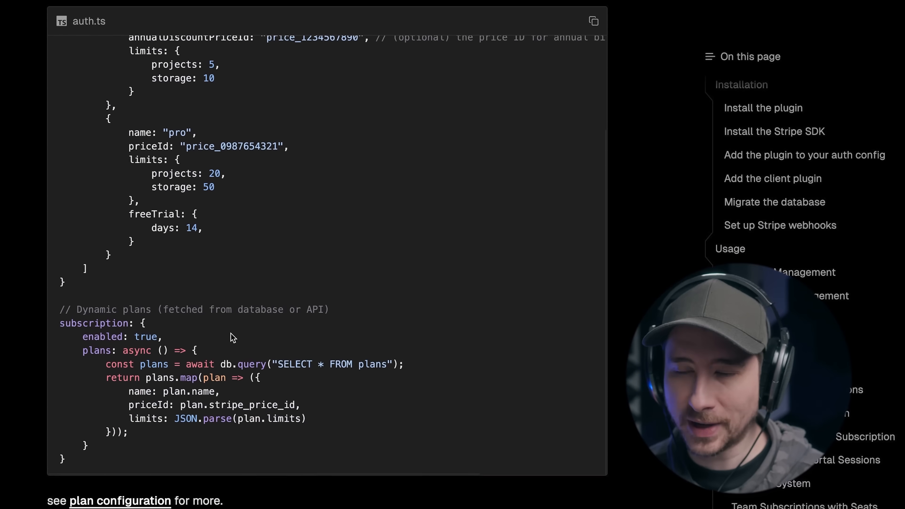
pyautogui.scroll(-3)
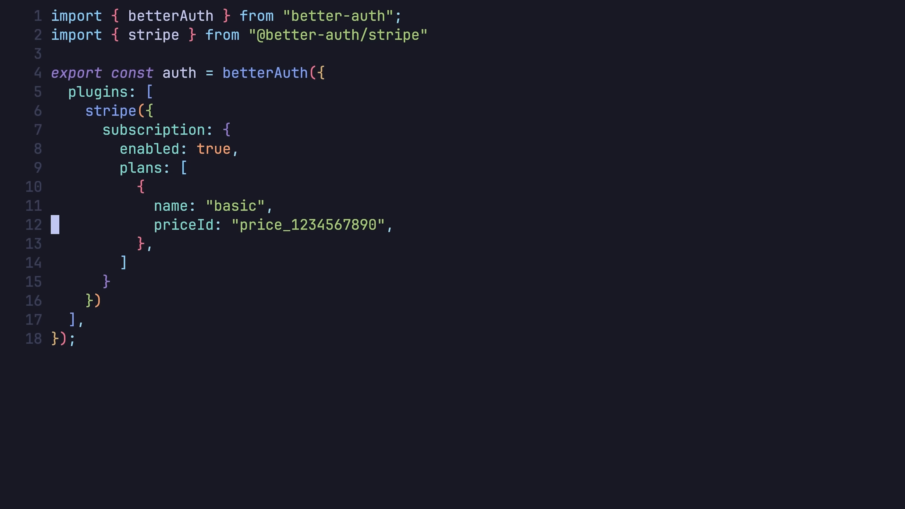
pyautogui.write('annualDiscountPriceId: "price_1234567890",')
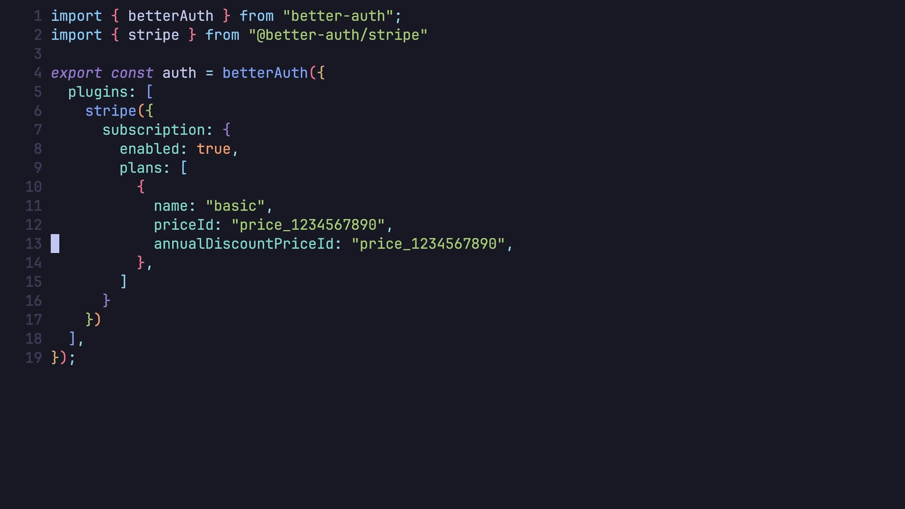
pyautogui.write('limits: {')
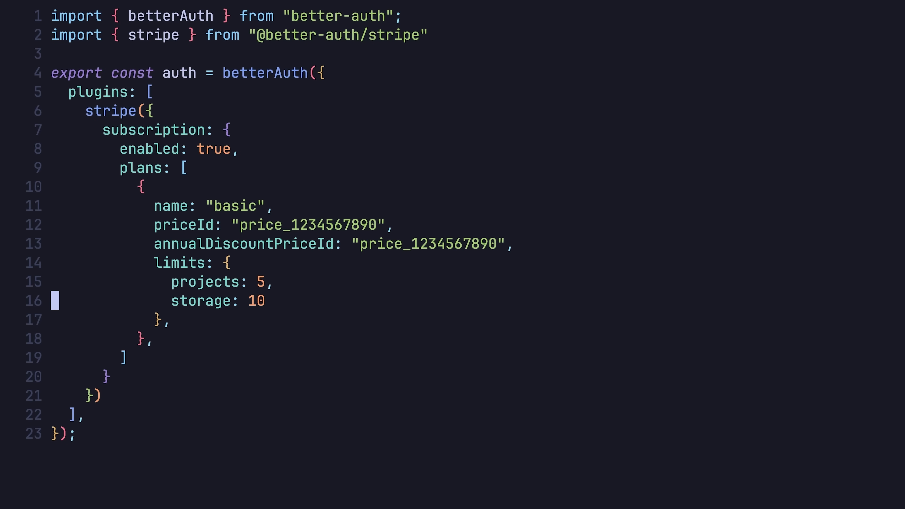
pyautogui.write('freeTrial: {')
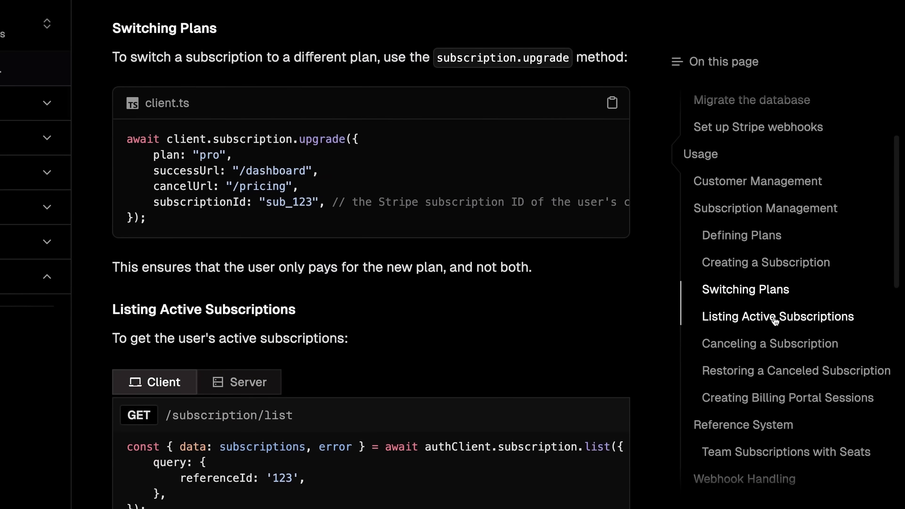
# - Browse the Stripe docs' Canceling a Subscription and active-subscription sections toward the Polar plugin page
pyautogui.scroll(-3)
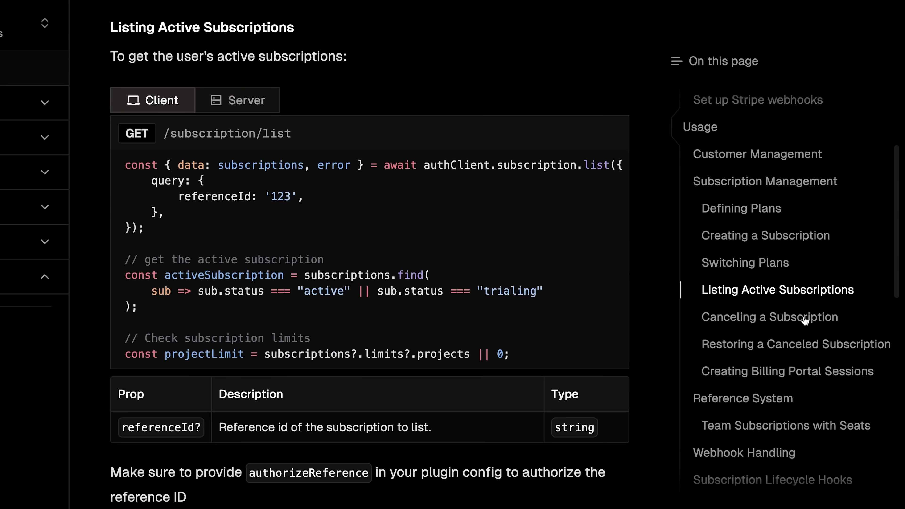
pyautogui.click(769, 316)
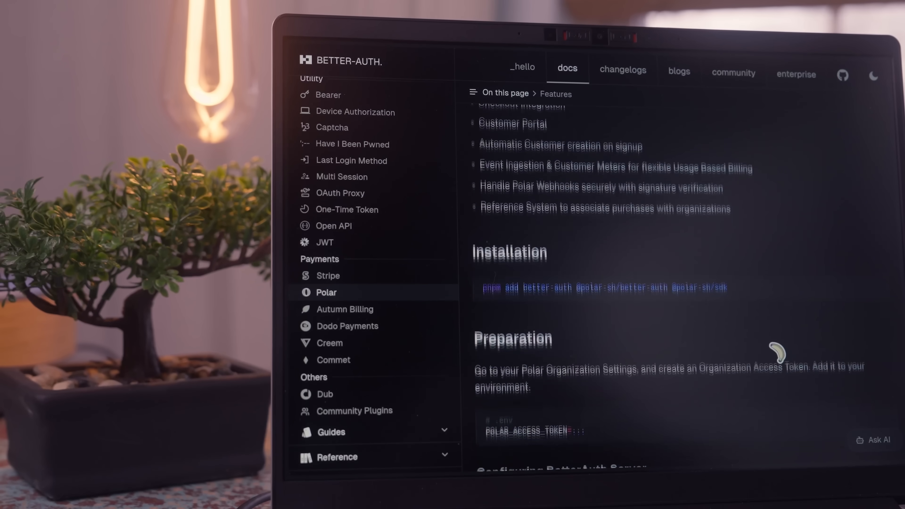
pyautogui.scroll(-3)
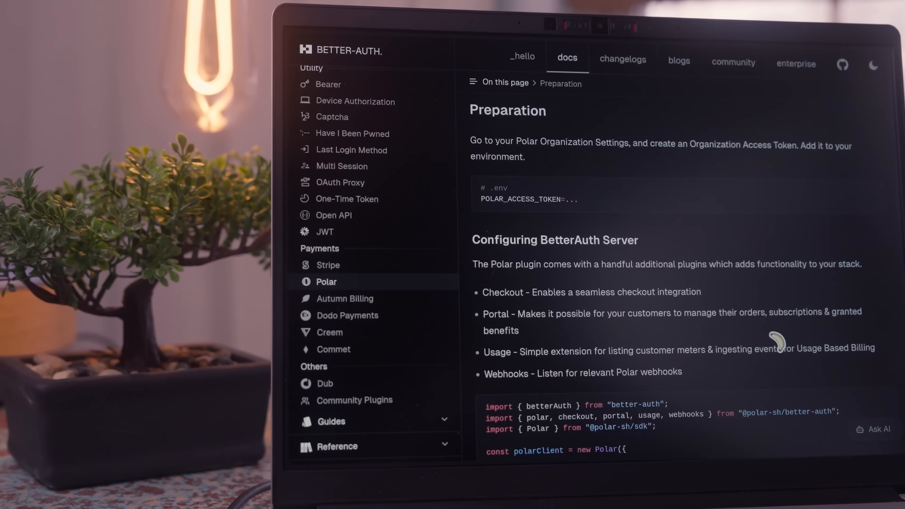
pyautogui.scroll(-3)
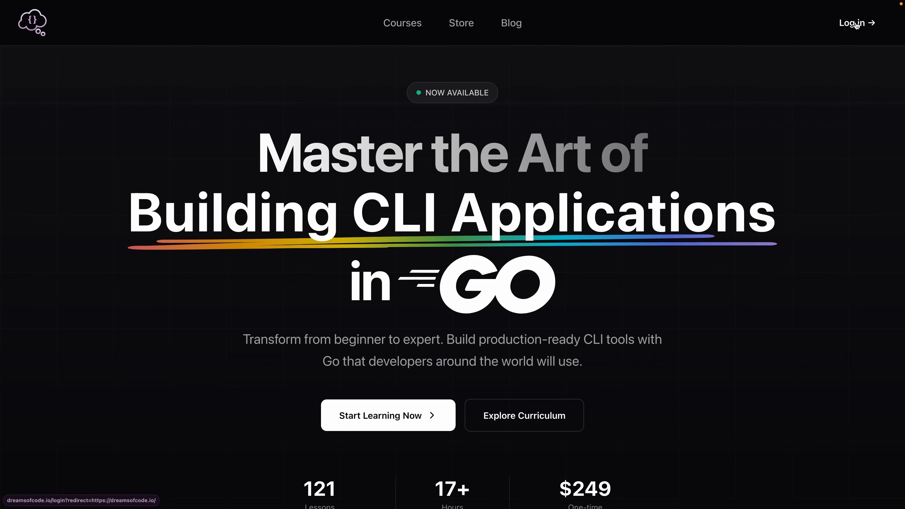
# - Go from the Dreams of Code homepage to the sign-in page via Log in
pyautogui.click(854, 22)
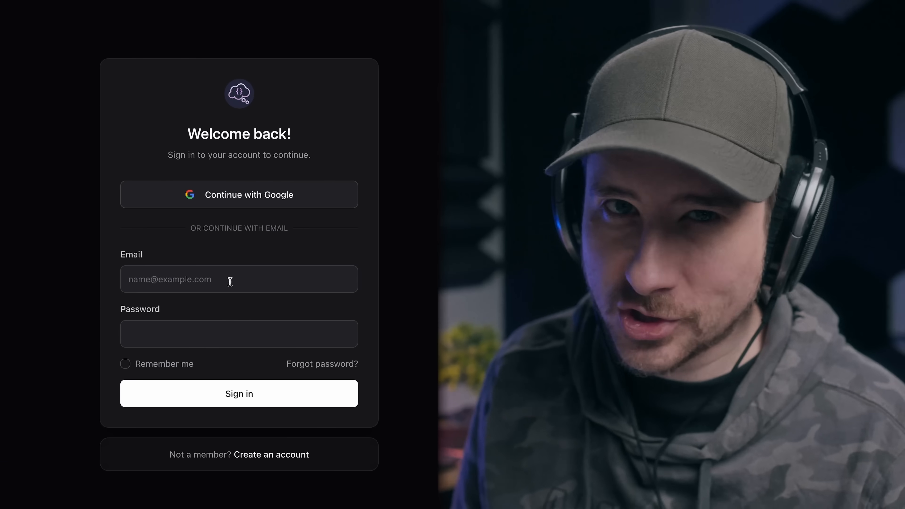
pyautogui.moveTo(226, 430)
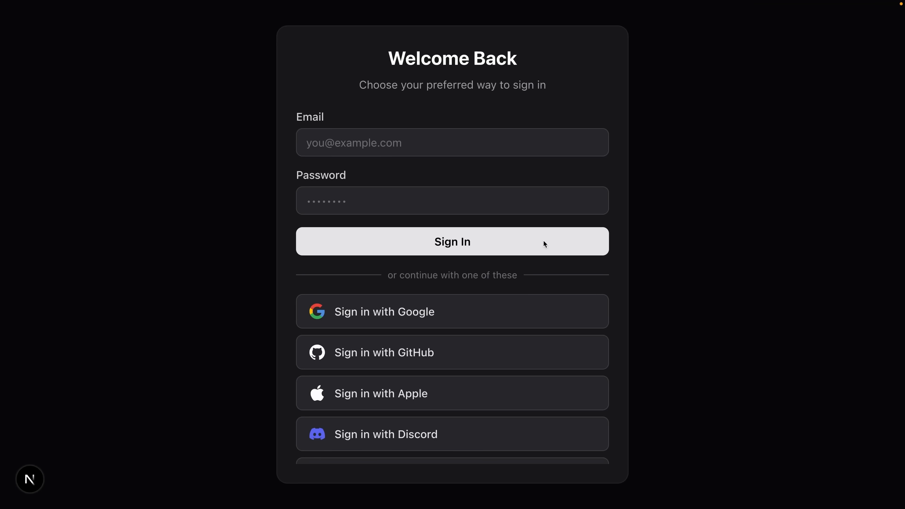
pyautogui.scroll(-3)
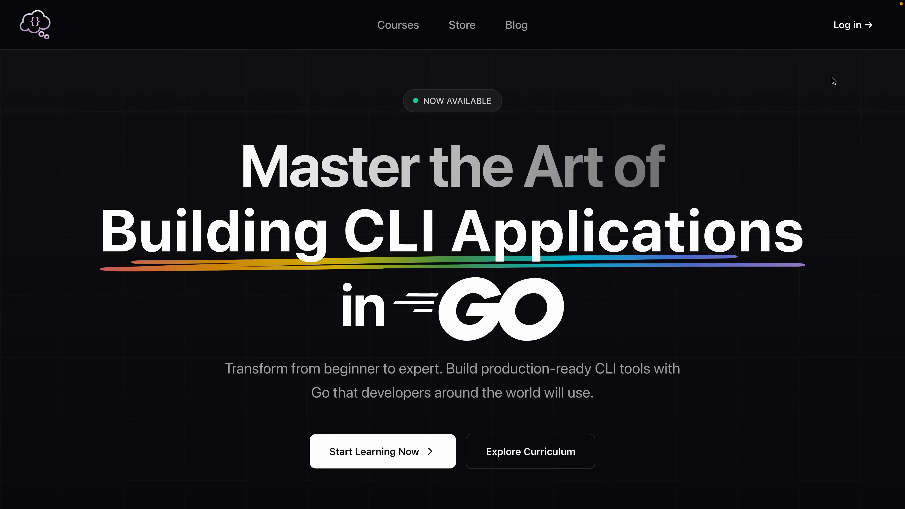
# - Reopen the sign-in page, where Continue with Google now shows the Last used badge
pyautogui.click(852, 25)
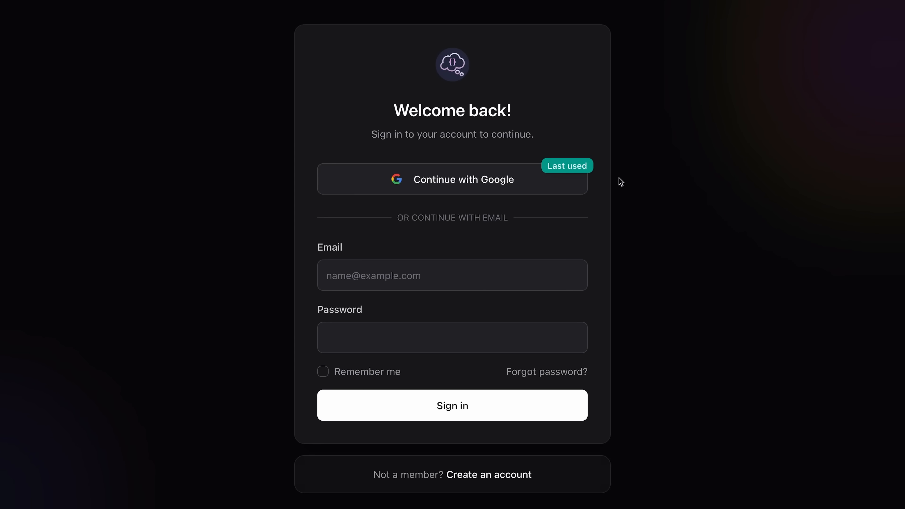
pyautogui.moveTo(719, 169)
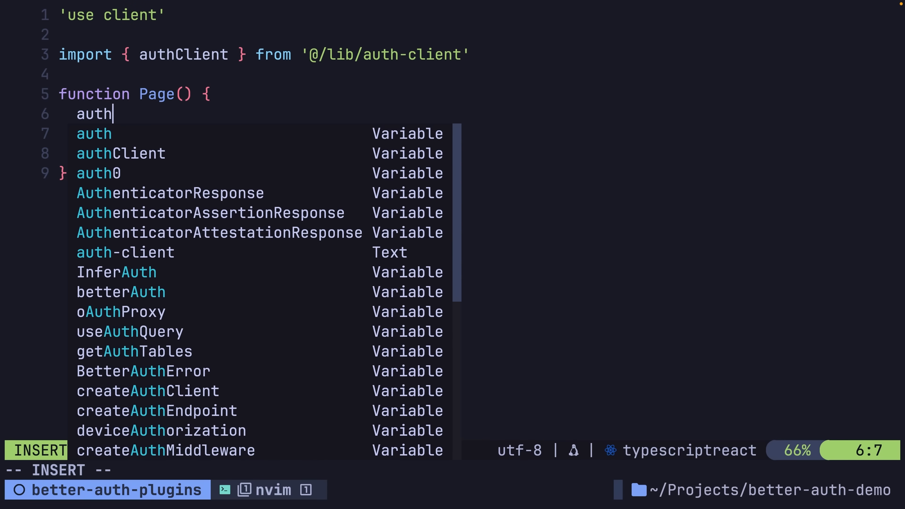
# - Call authClient.getLastUsedLoginMethod inside Page() in page.tsx via completion
pyautogui.write('Client.las')
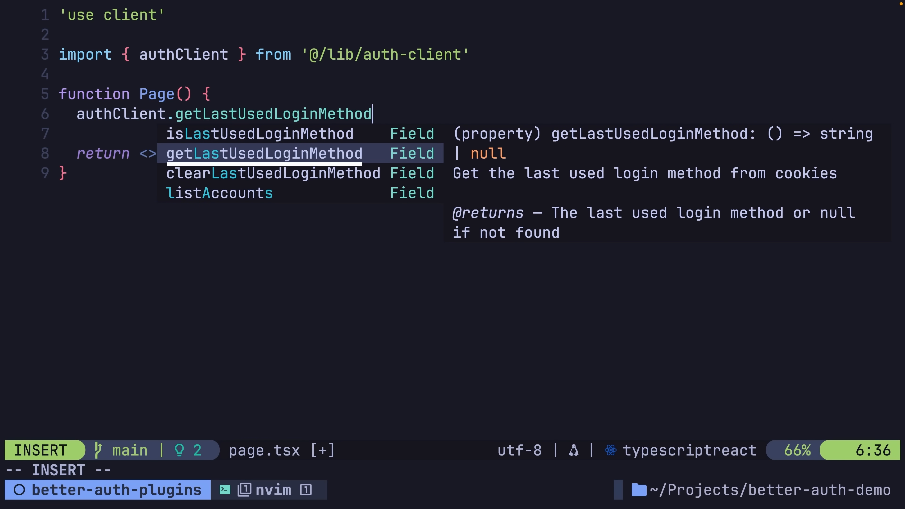
pyautogui.press('Up')
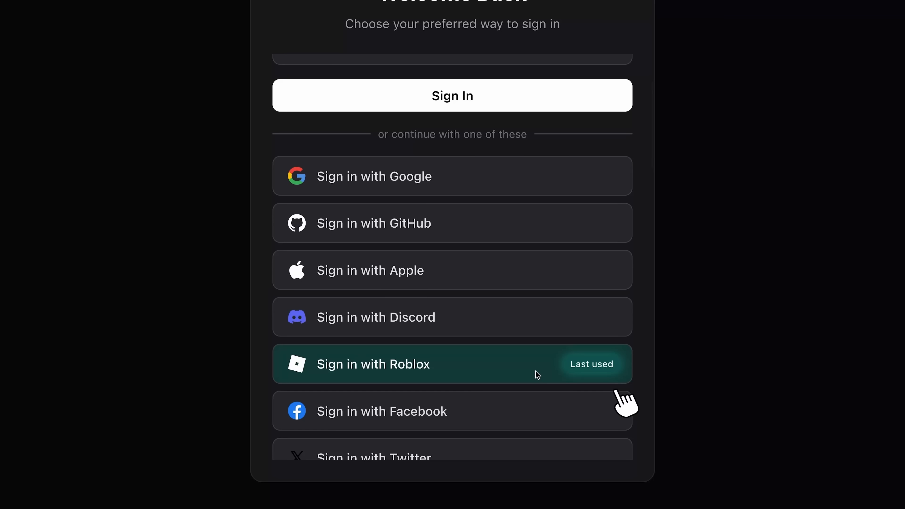
pyautogui.moveTo(680, 308)
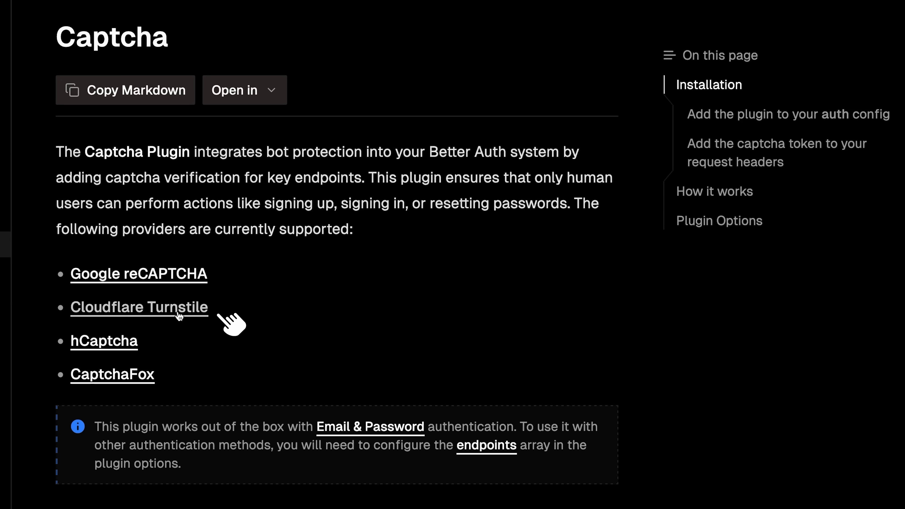
pyautogui.moveTo(167, 353)
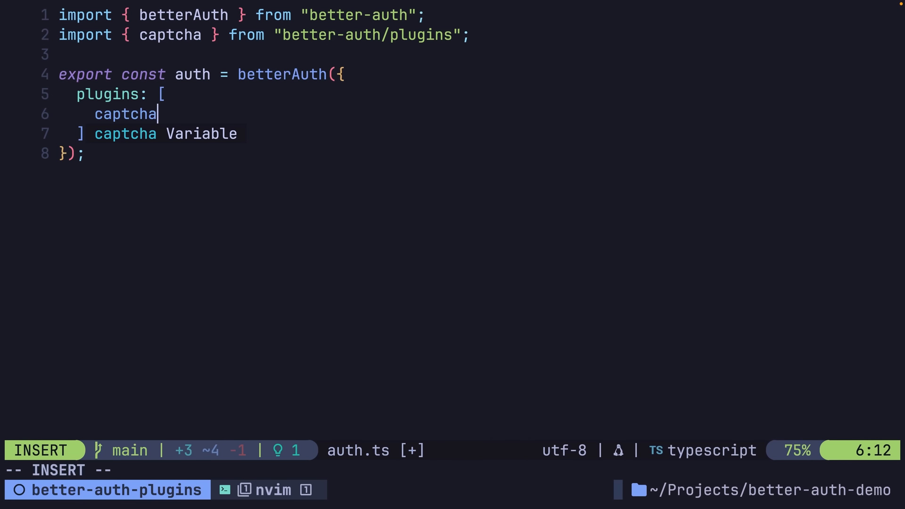
# - Configure captcha({ ... }) with secretKey: process.env.TURNSTILE_KEY! for Cloudflare Turnstile
pyautogui.write('({')
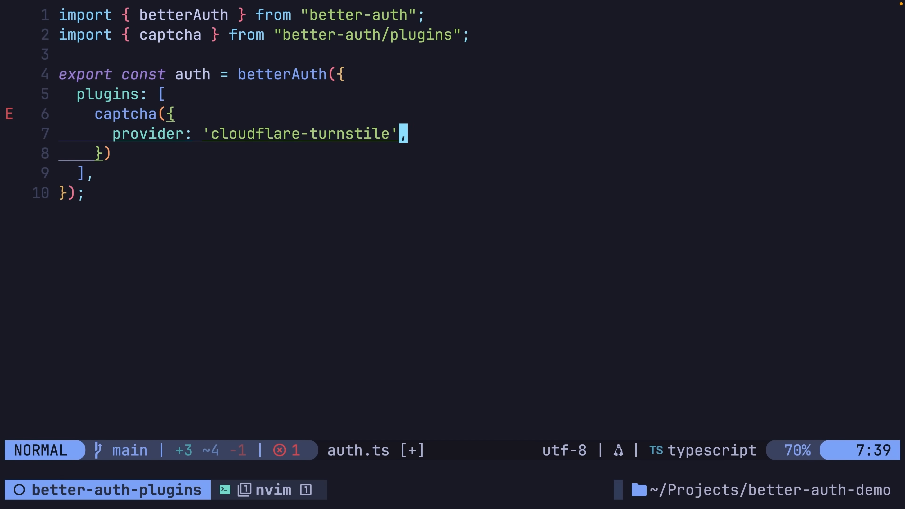
pyautogui.write('secretKey: process.env.TU')
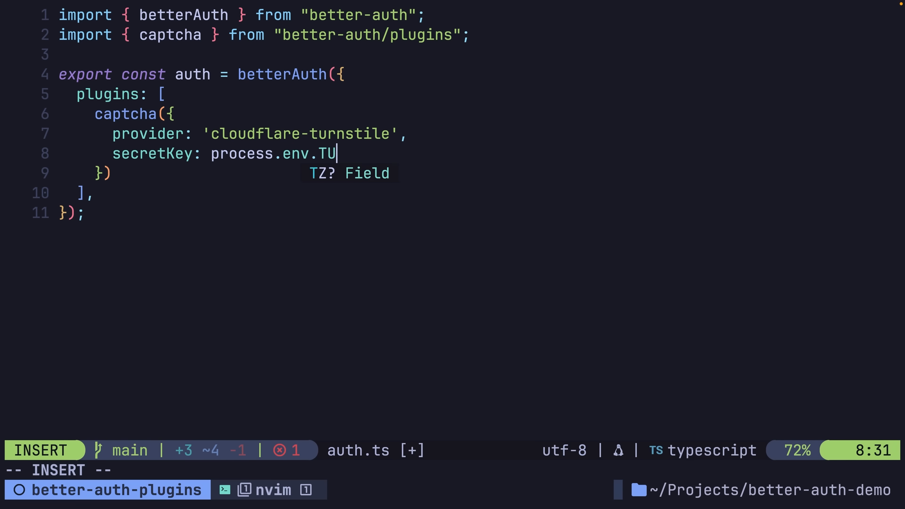
pyautogui.write('RNSTILE_KEY!')
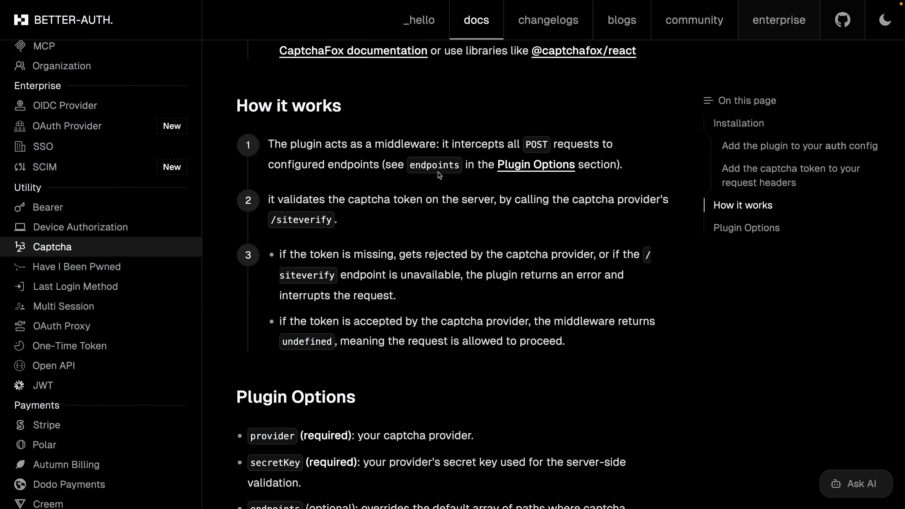
# - Scroll the Captcha docs to the How it works and Plugin Options sections
pyautogui.scroll(-3)
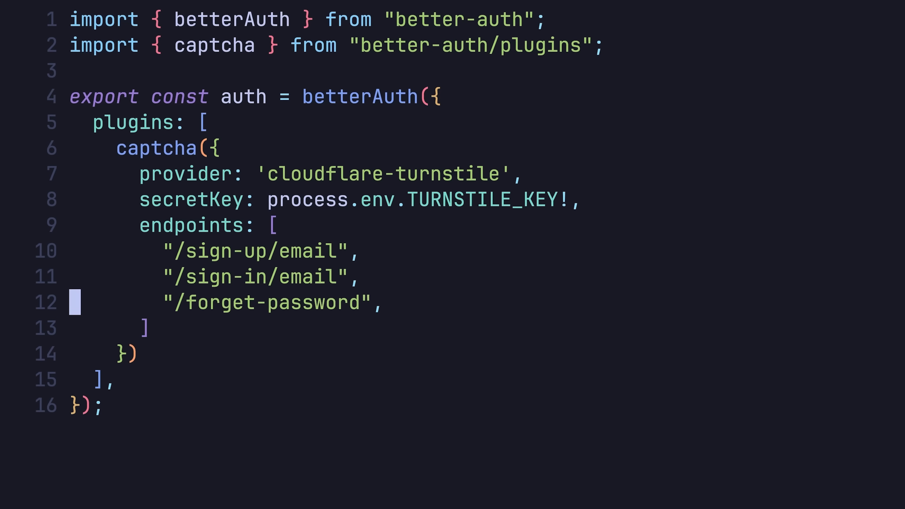
pyautogui.write('"/join-waitlist",')
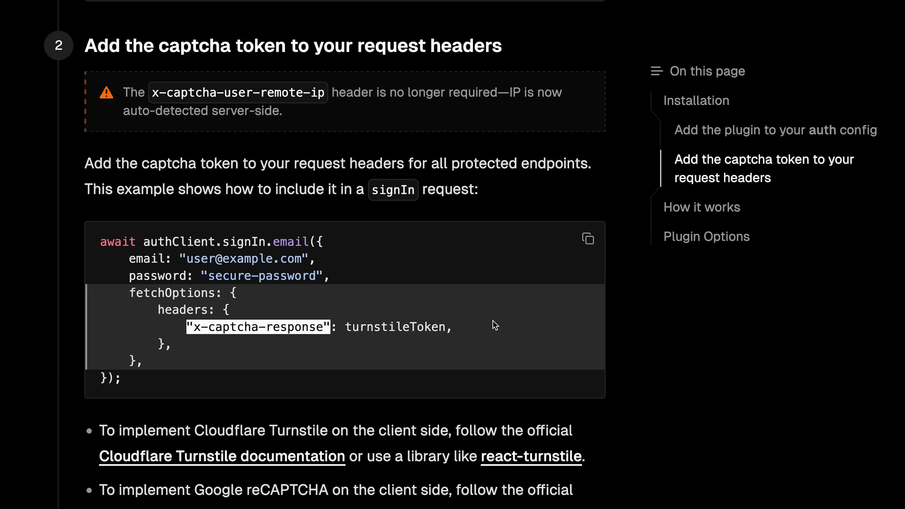
# - Scroll to the captcha request-header example and client-side Turnstile, reCAPTCHA, hCaptcha notes
pyautogui.scroll(-3)
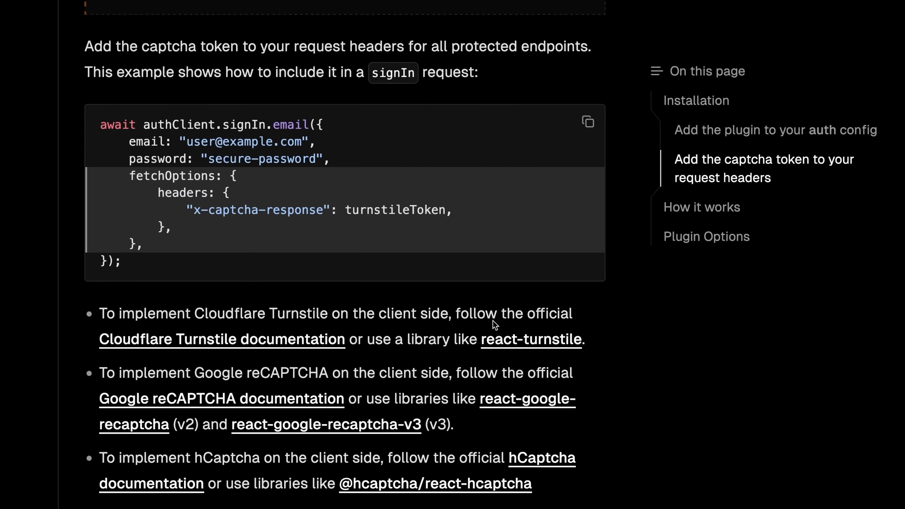
pyautogui.scroll(-3)
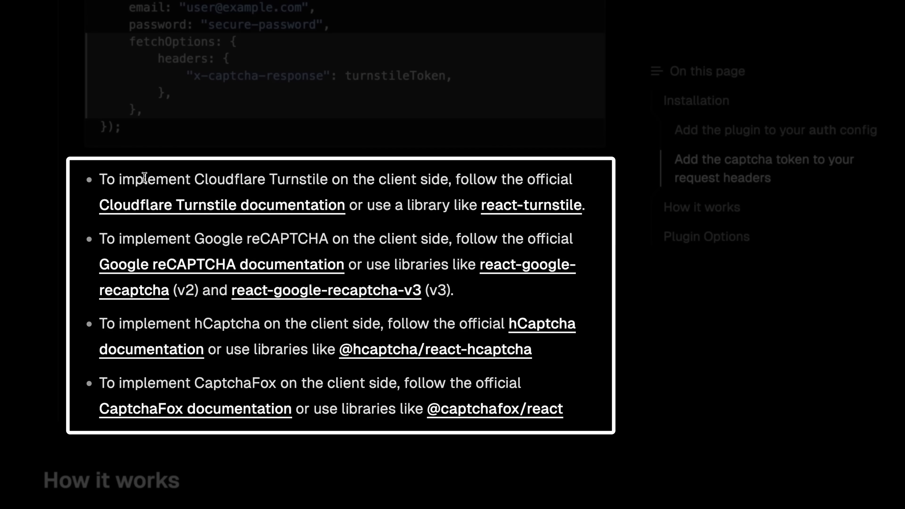
pyautogui.moveTo(101, 179)
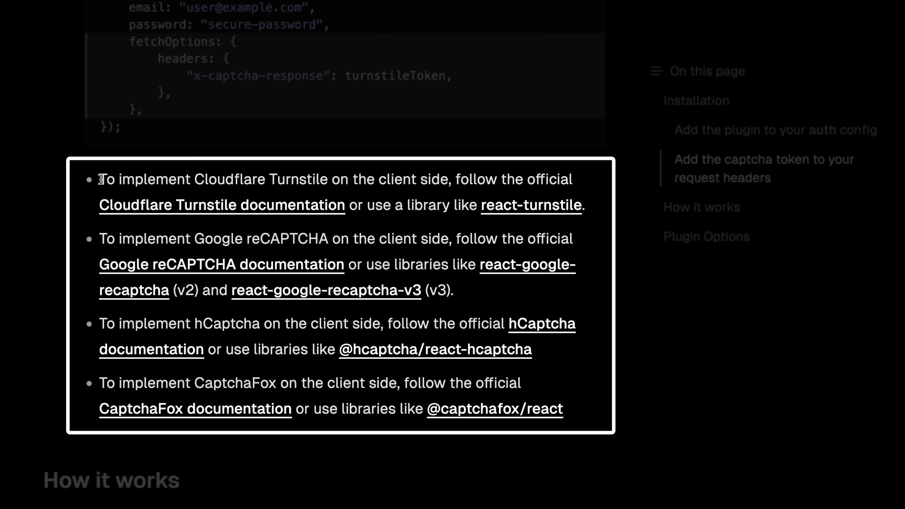
pyautogui.moveTo(661, 397)
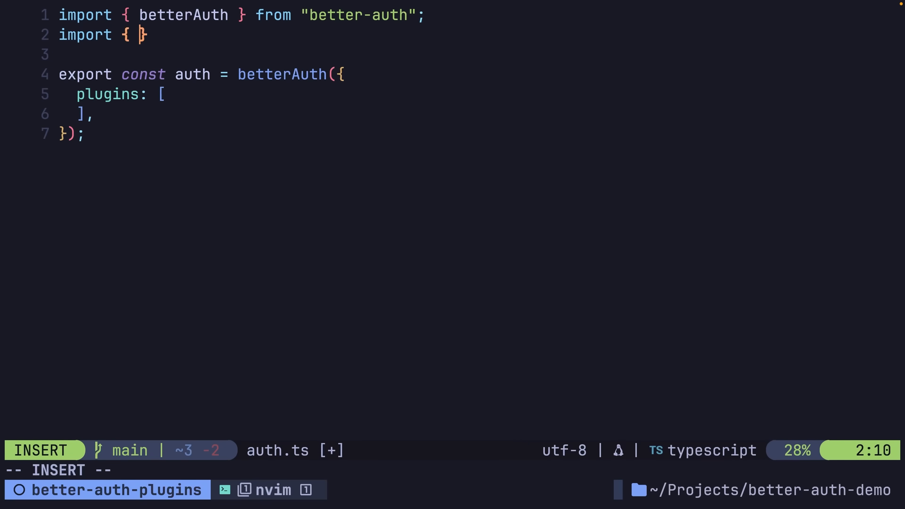
# - Rewrite the import line to bring jwt in from "better-auth/plugins"
pyautogui.write('jwt } from "better-auth/p')
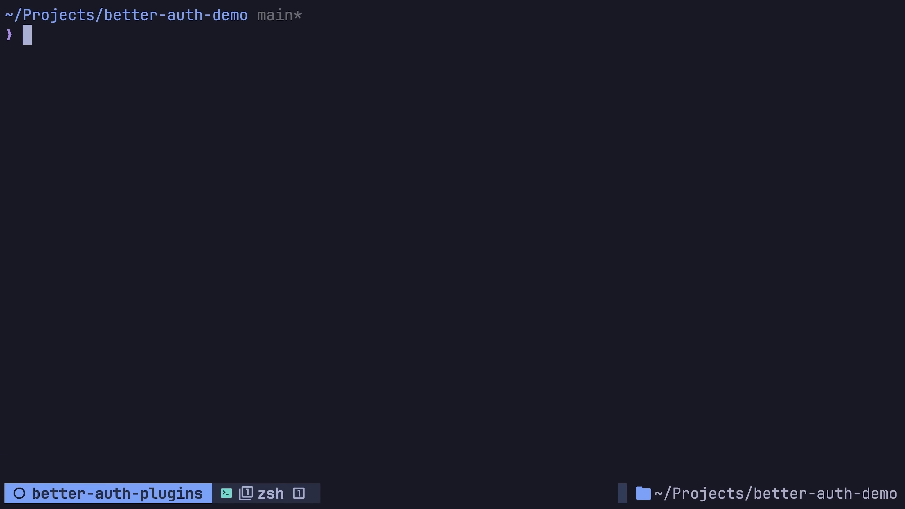
pyautogui.write('curl -sS https://api.getkiru.app/api/auth/jwks | jq')
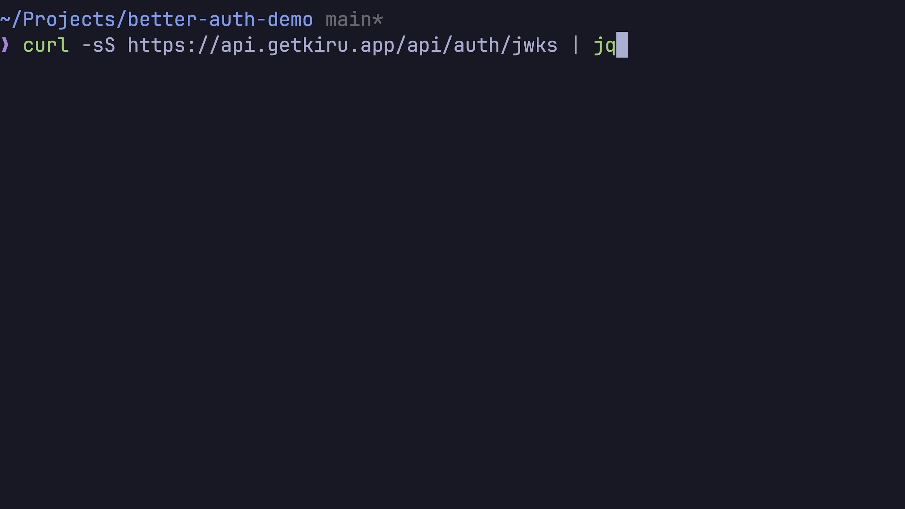
pyautogui.press('Return')
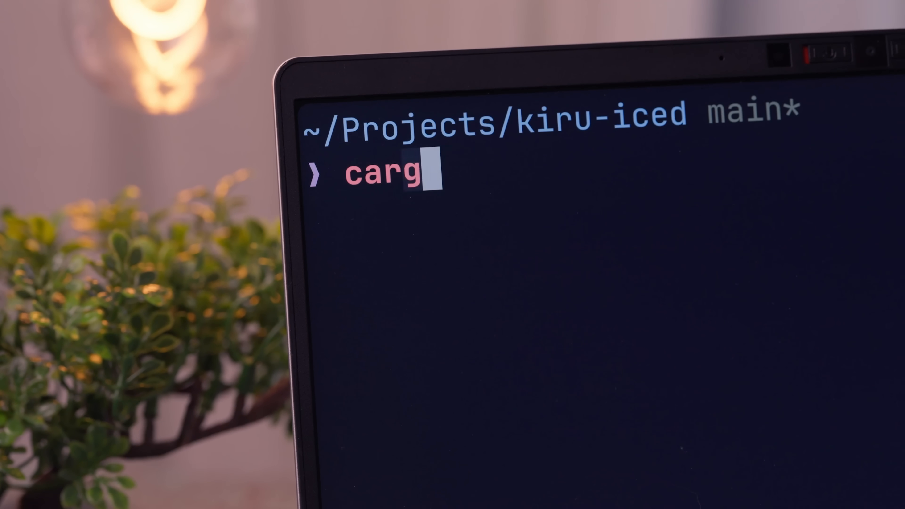
# - Run cargo add jwt, then enter bun create elysia auth and go mod init commands
pyautogui.write('o add jwt')
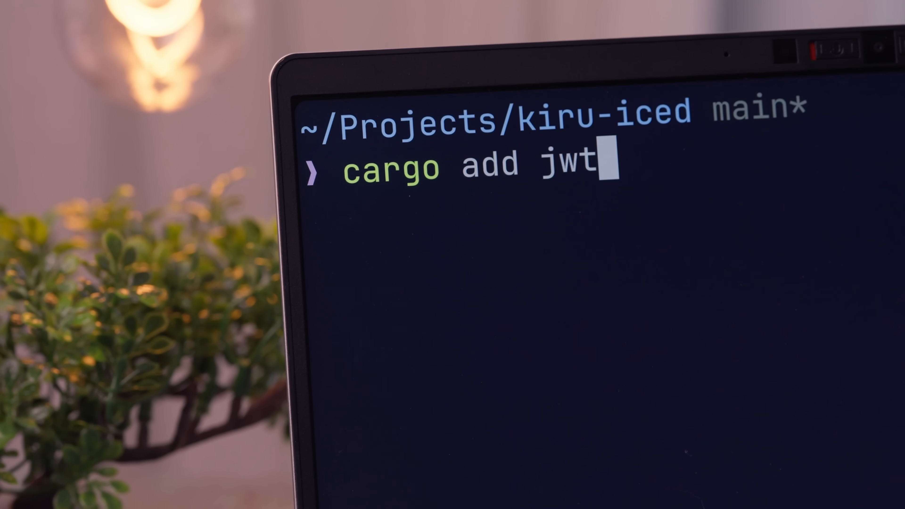
pyautogui.press('Return')
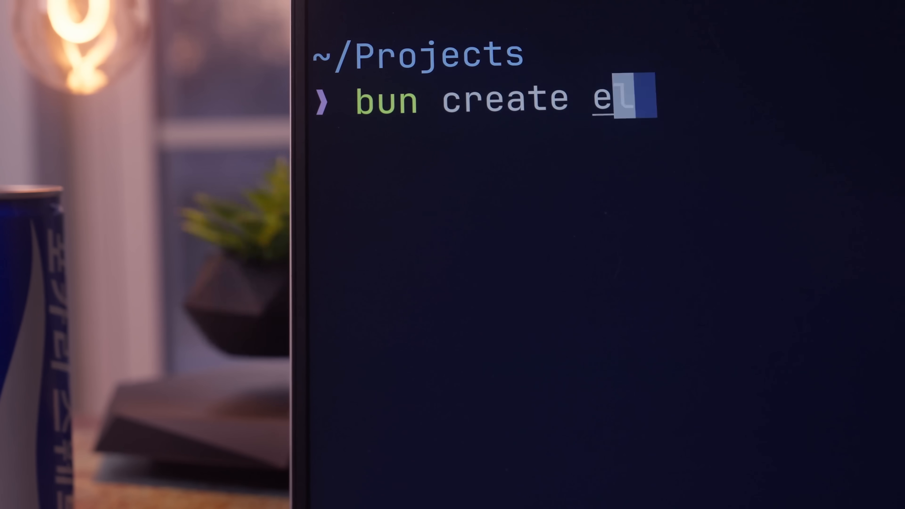
pyautogui.write('lysia auth')
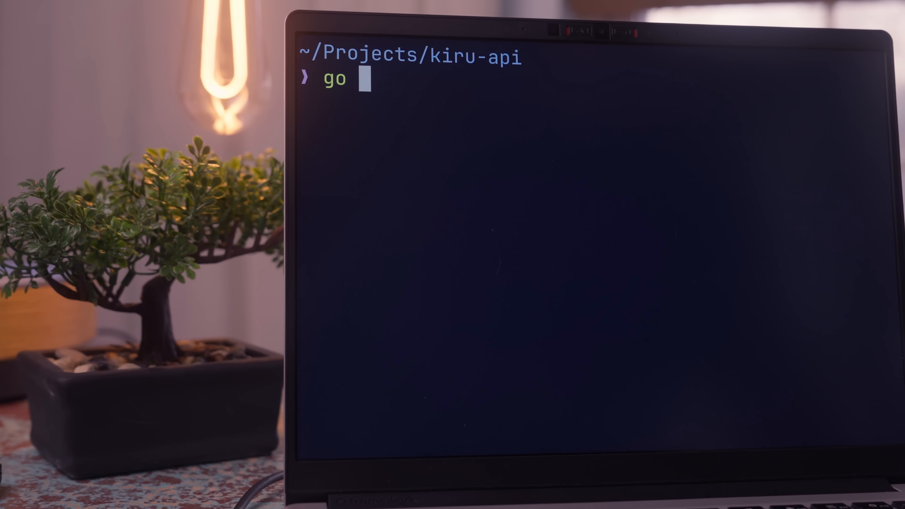
pyautogui.write('mod init')
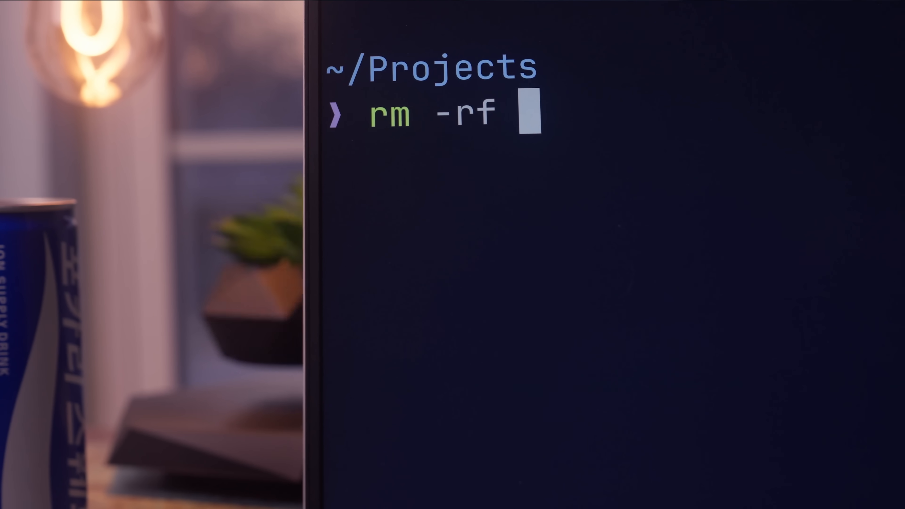
pyautogui.press('Return')
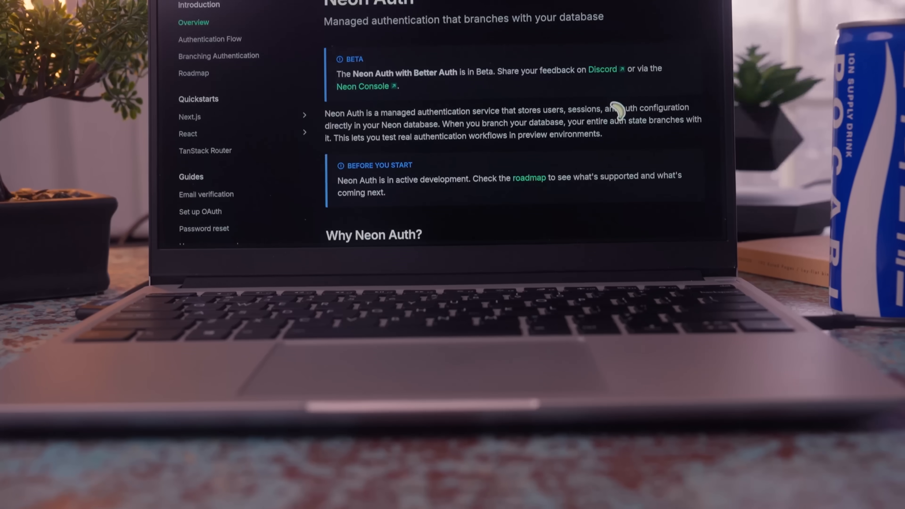
# - Scroll through the Neon Auth overview page in Neon Docs
pyautogui.scroll(3)
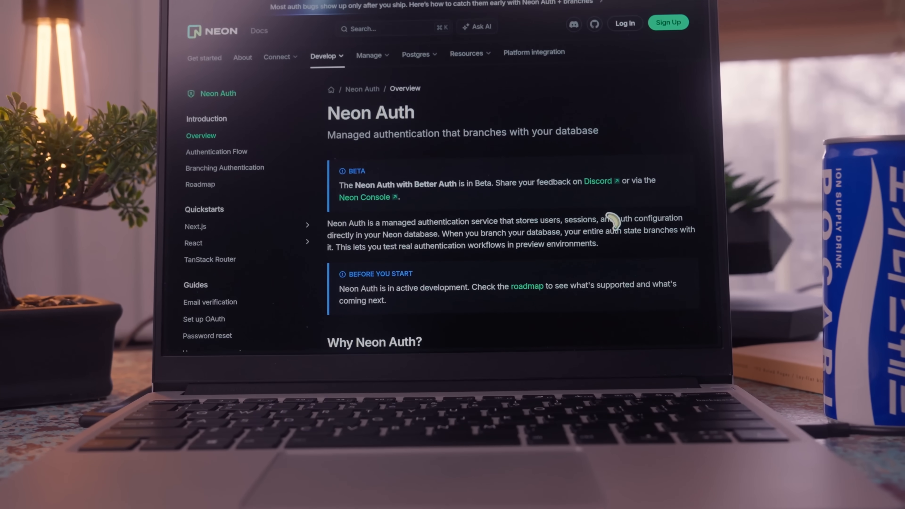
pyautogui.scroll(-3)
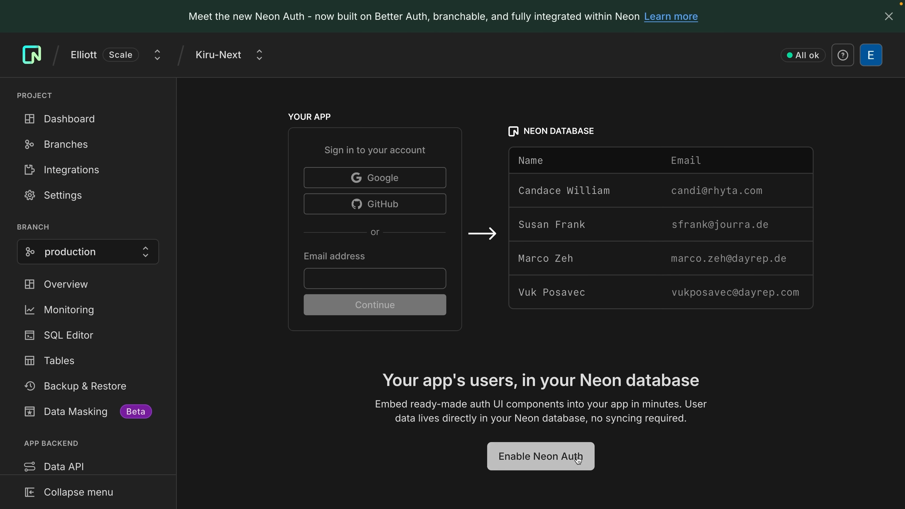
# - Enable Neon Auth for Kiru-Next and scroll to Project Info with Auth URL and JWKS URL
pyautogui.click(540, 456)
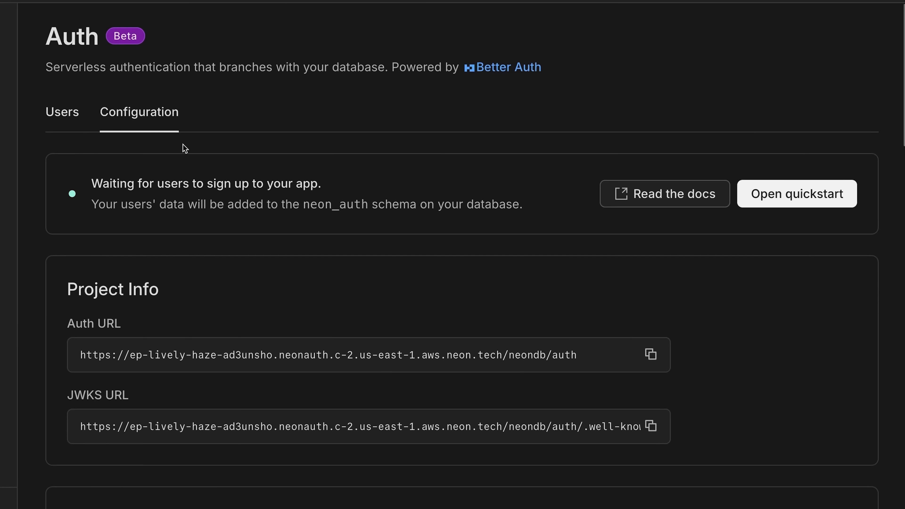
pyautogui.scroll(-3)
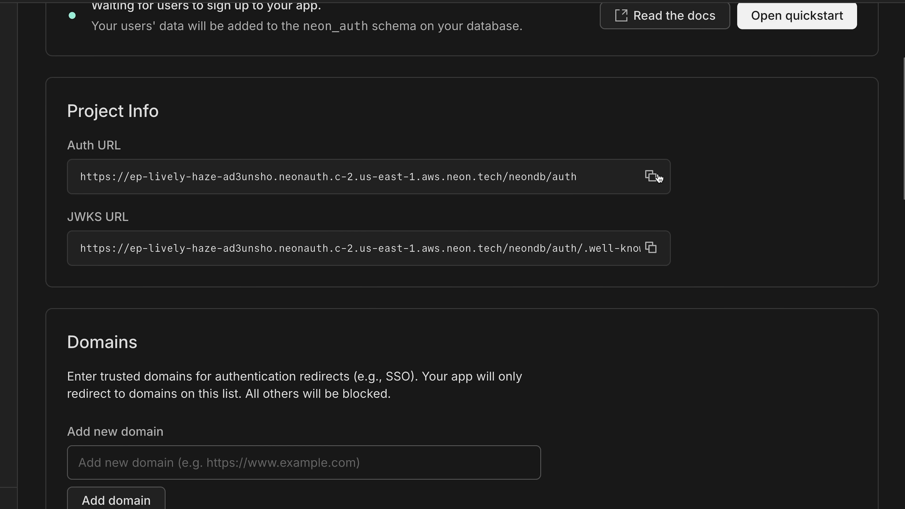